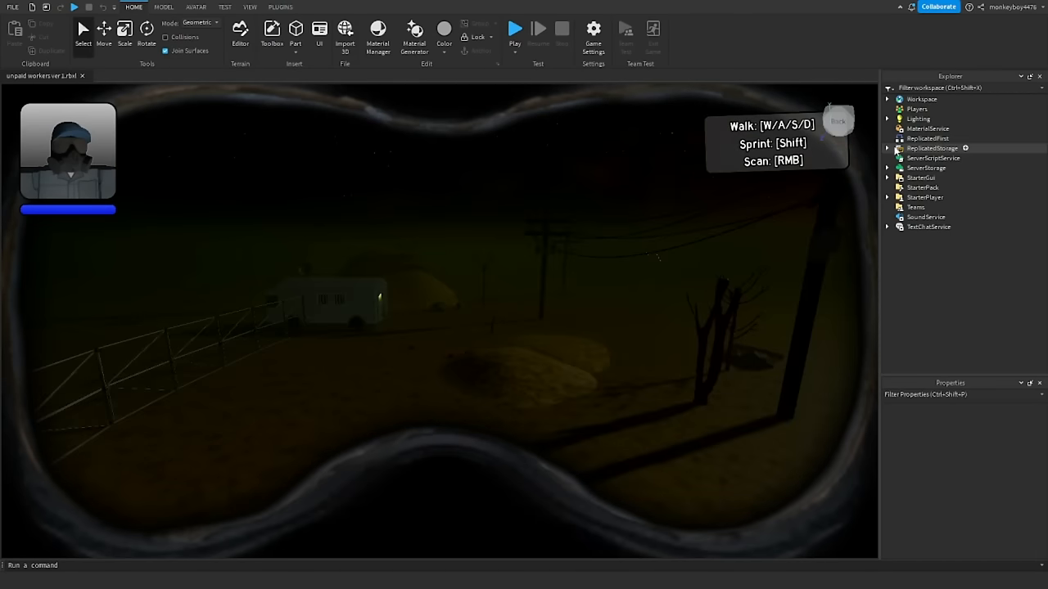
- Leave the ver 1 place and open 'ver 5' from the Downloads list
click(888, 149)
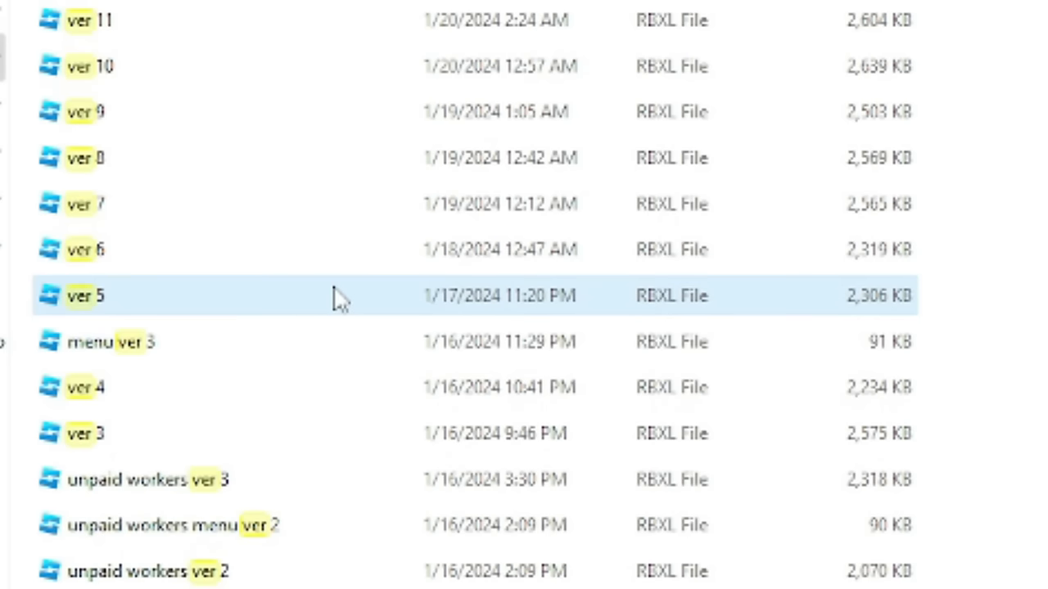
mouse_move(337, 299)
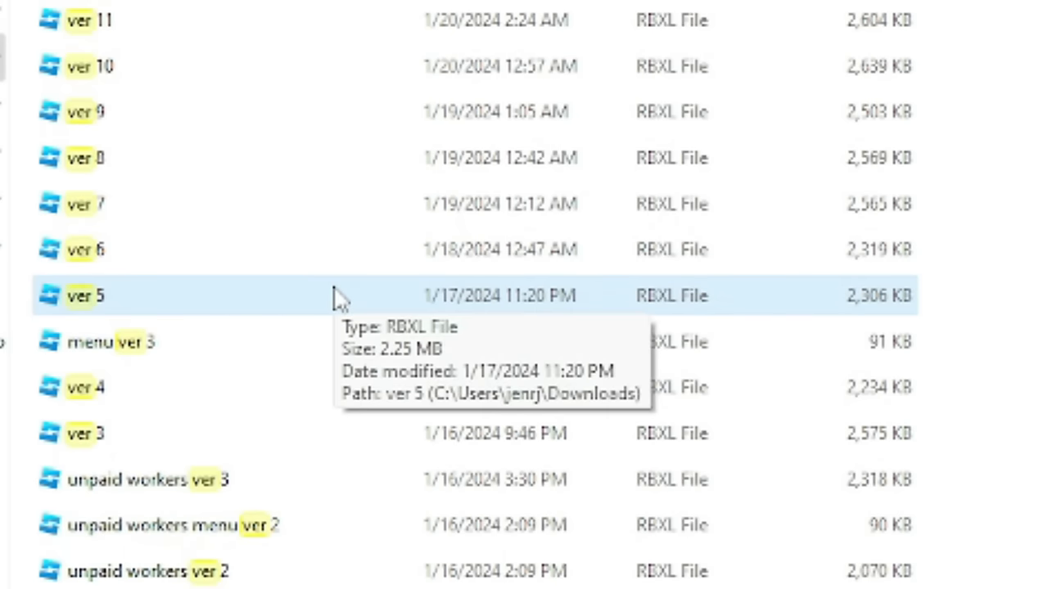
double_click(82, 296)
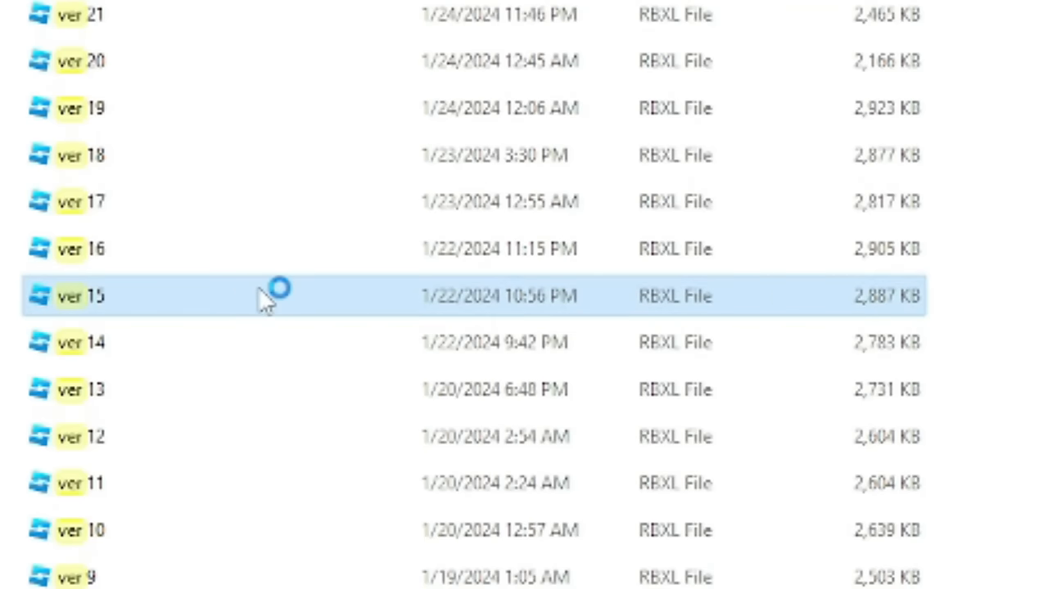
- Open the 'ver 15' place file from the Downloads list
double_click(78, 295)
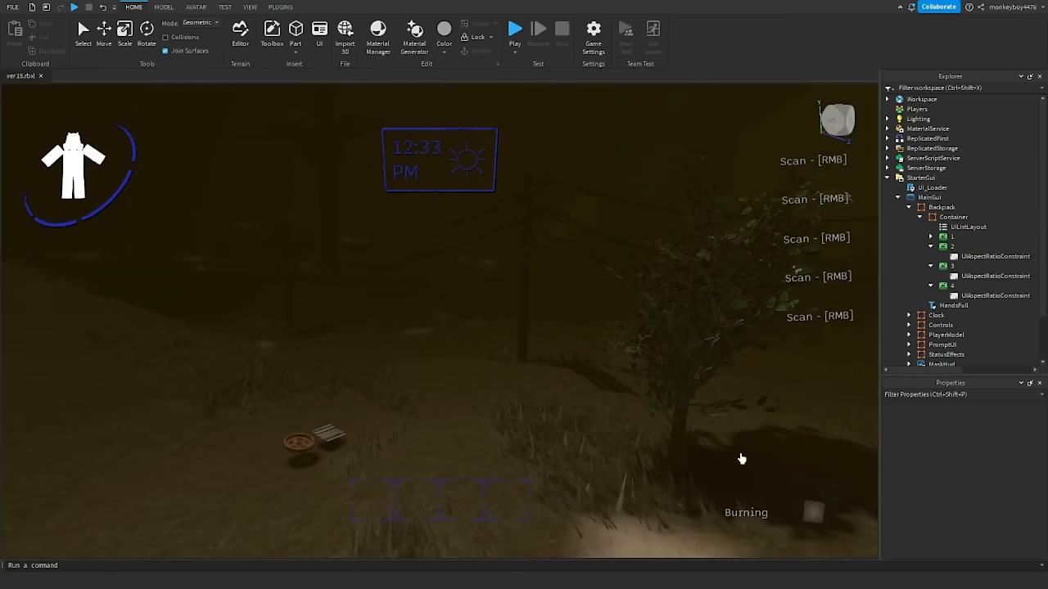
mouse_move(736, 181)
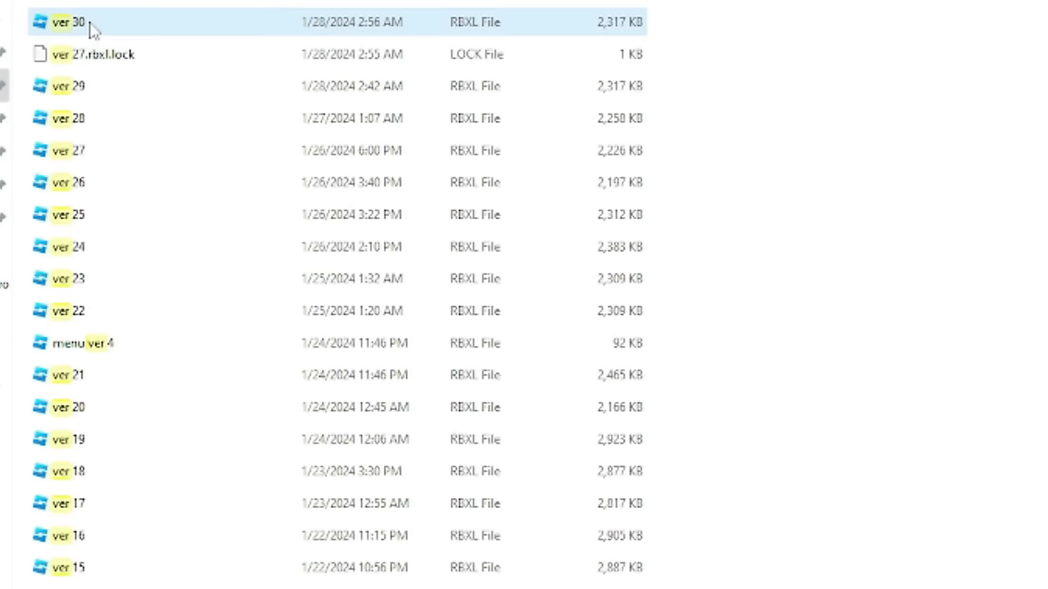
- Open the 'ver 30' place file from the Downloads list
double_click(66, 23)
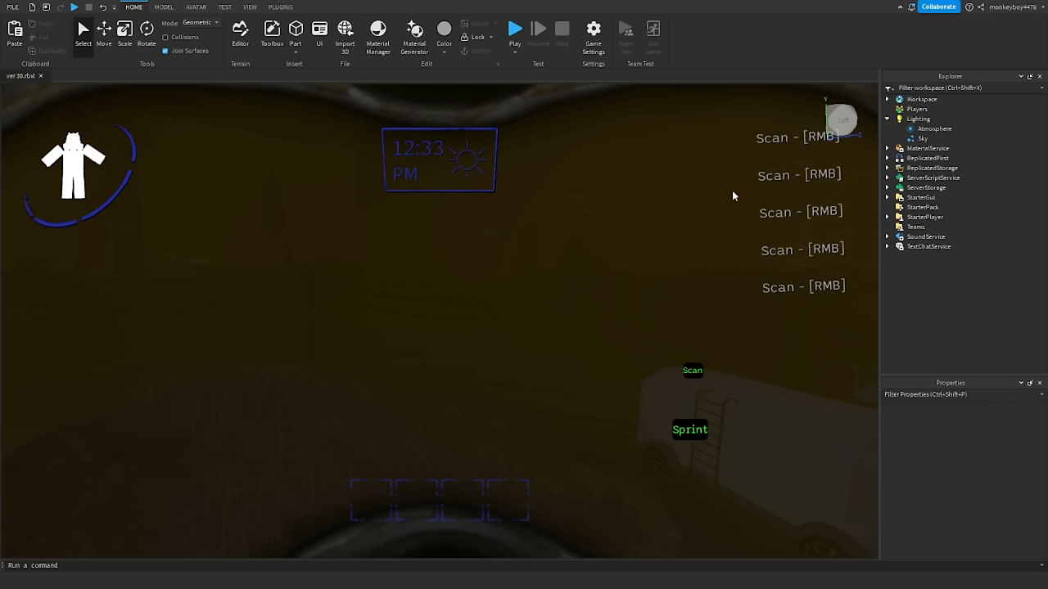
- Return to the Downloads folder and browse the ver 31–34 entries
click(521, 28)
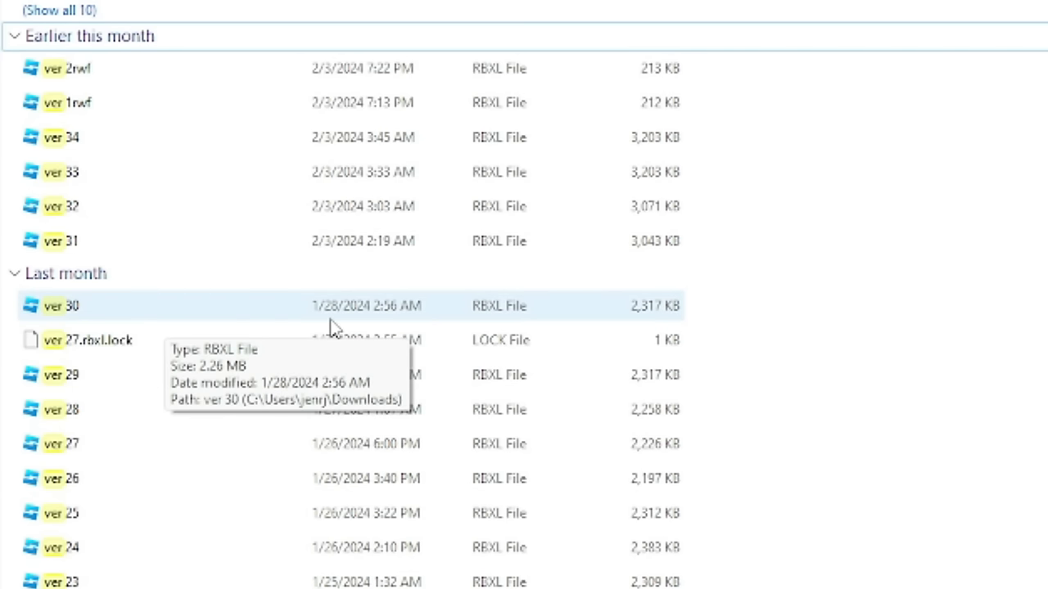
mouse_move(123, 269)
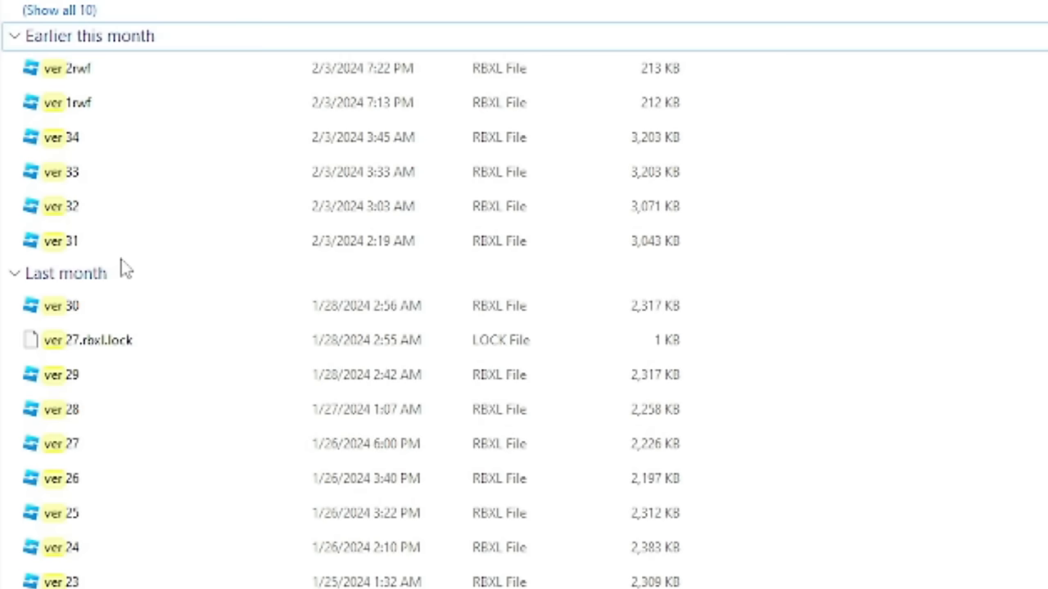
click(59, 240)
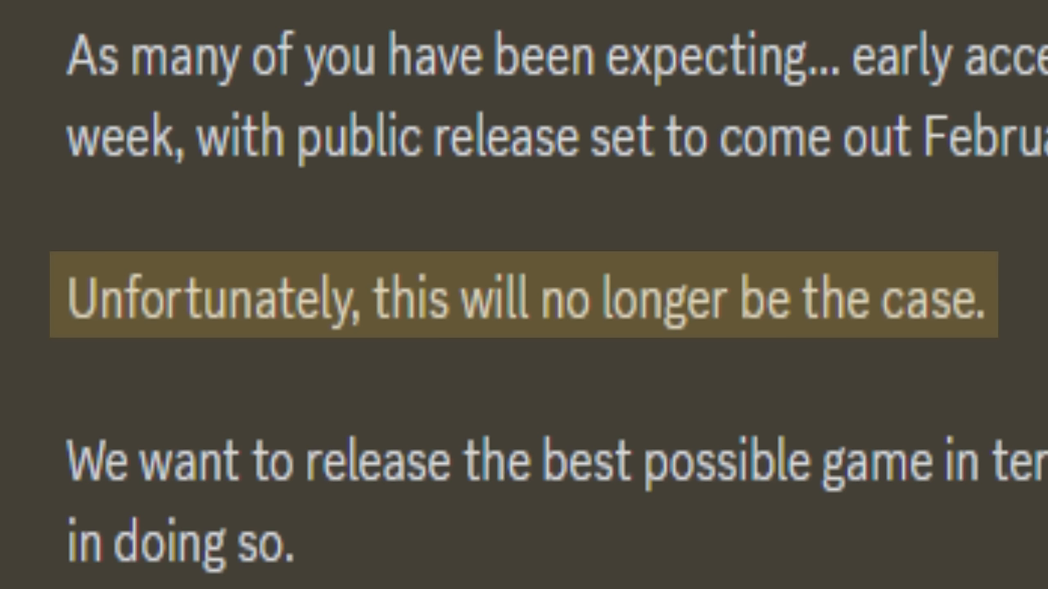
- Scroll down to the post announcing the planned release is cancelled
scroll(down, 3)
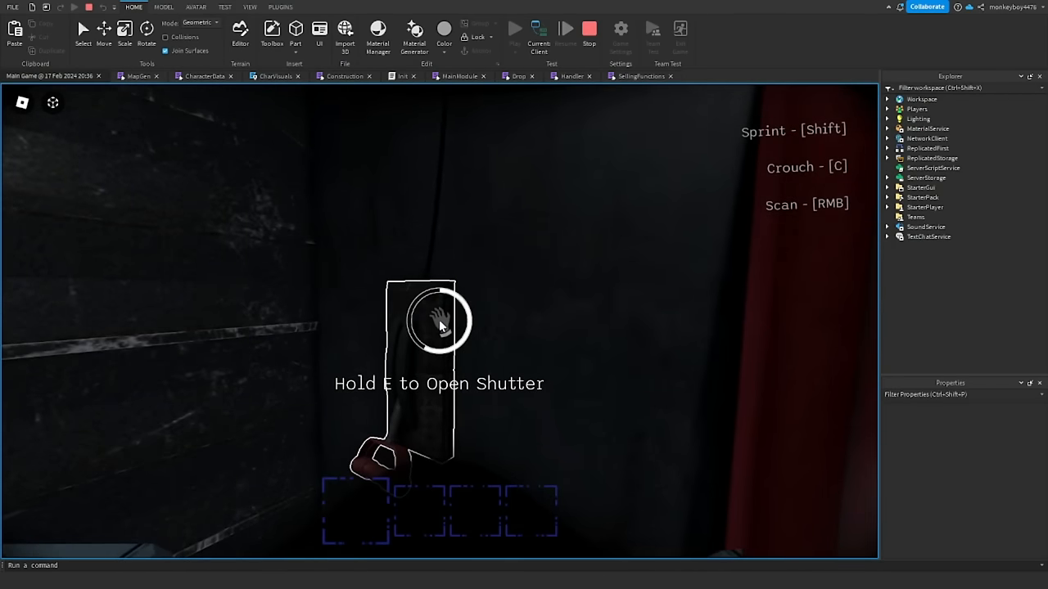
- Hold E at the shutter to open it during the Main Game playtest
key(e)
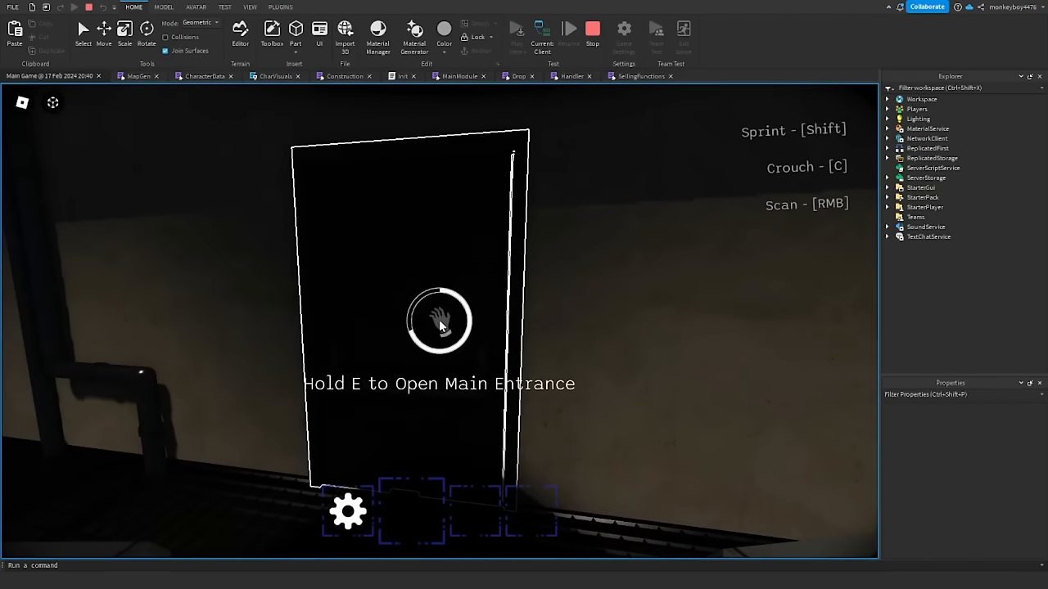
- Hold E on 'Open Main Entrance' to reveal the corridor beyond
key(e)
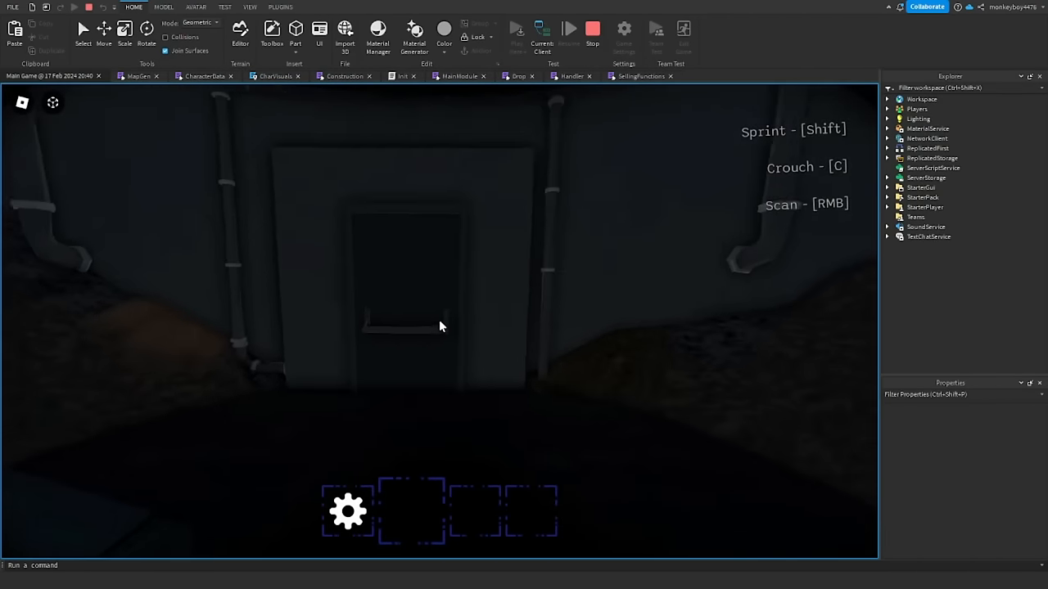